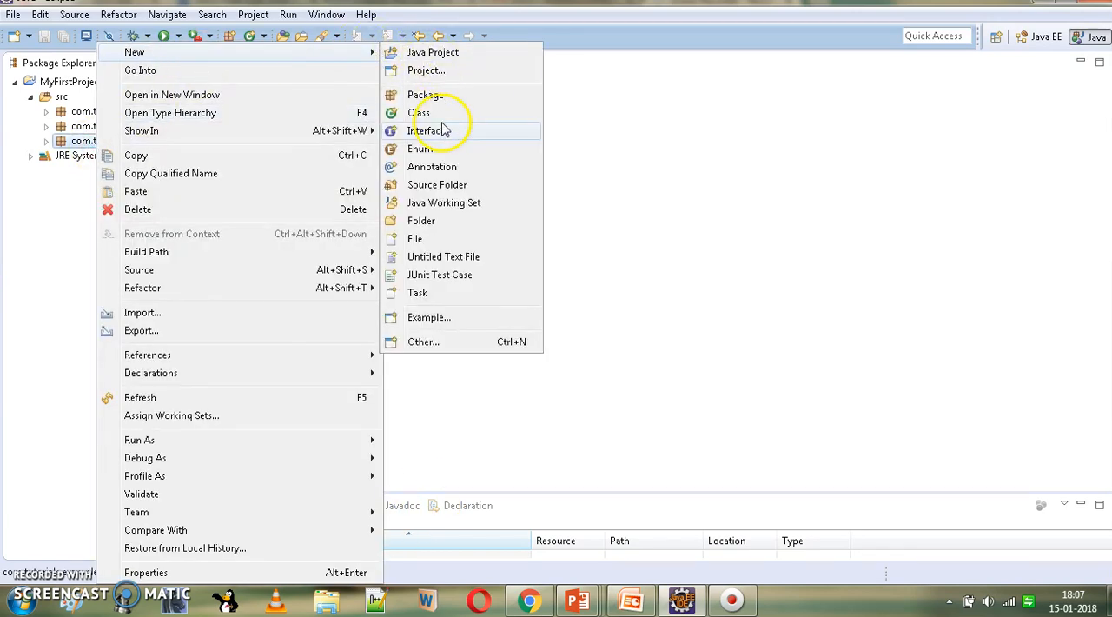
- Create class A with a public static void main stub in com.tutorials.examples
left_click(419, 113)
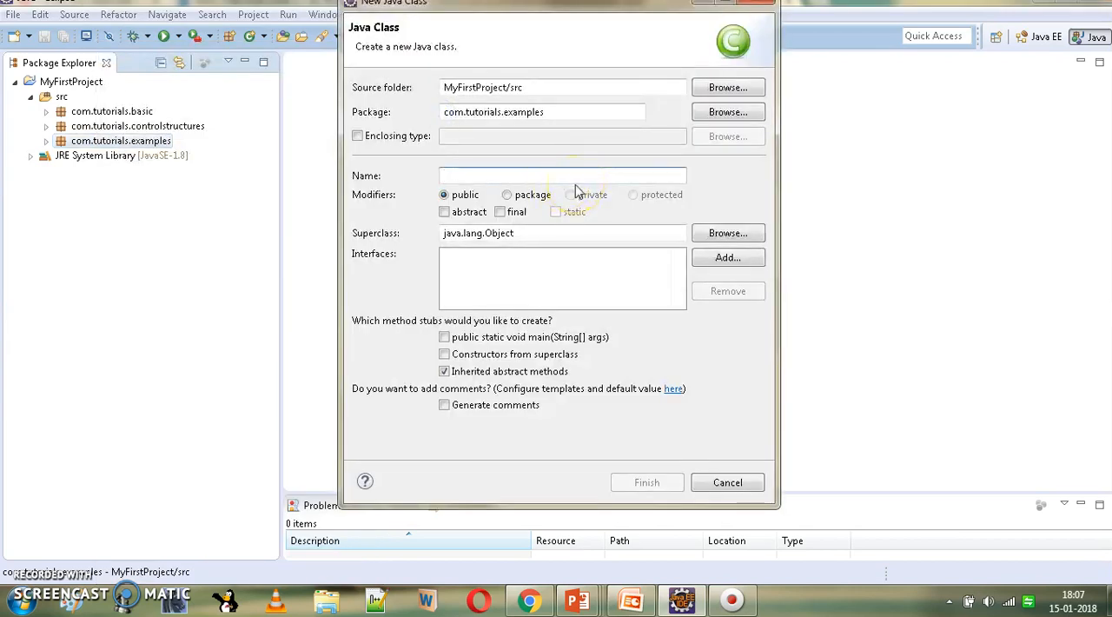
type("A")
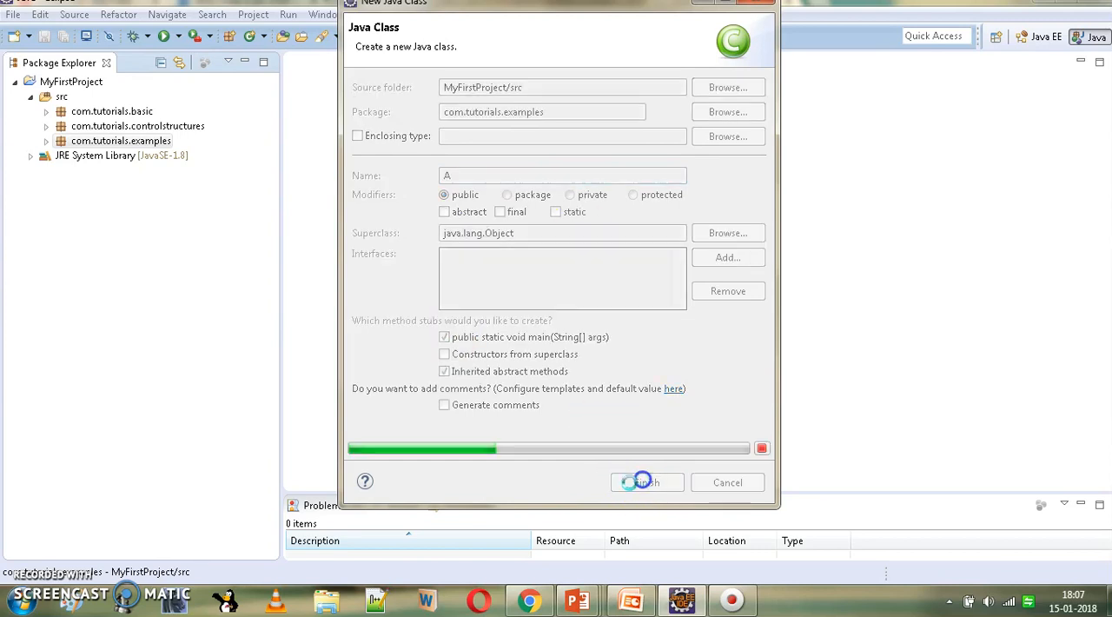
left_click(647, 482)
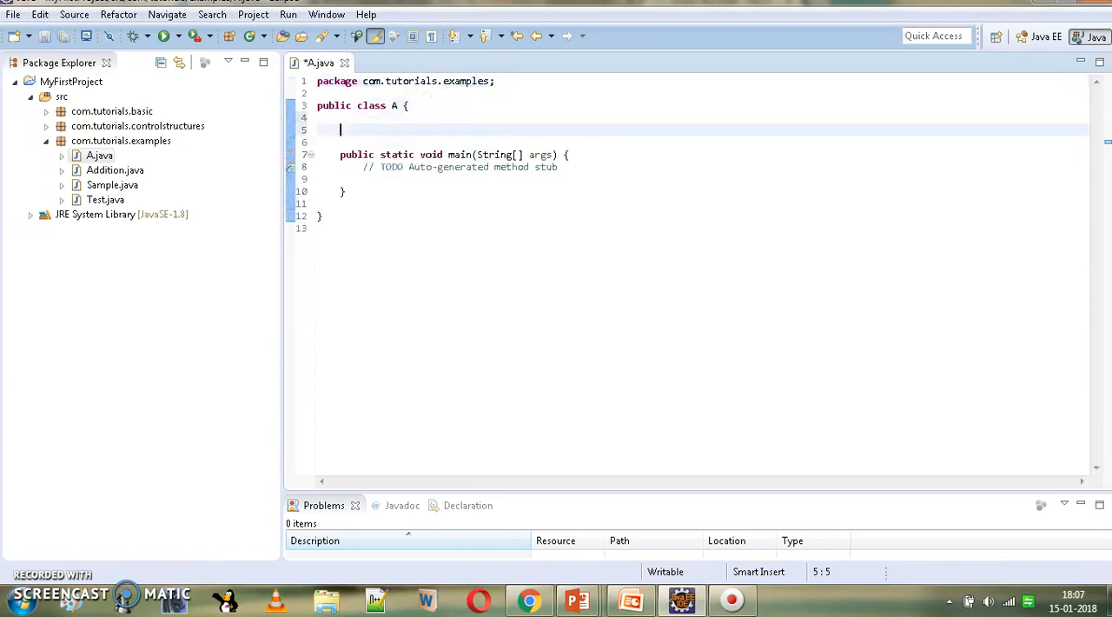
- Write void sum(int a, long b) with a syso printing 'Sum of int and long :' + (a+b)
type("void")
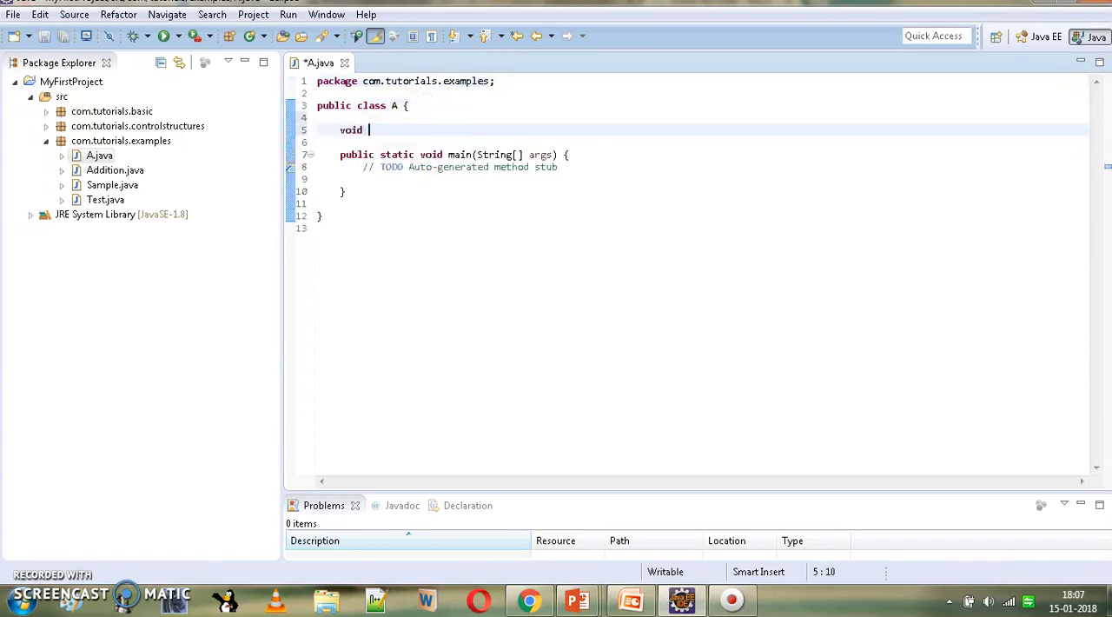
type("sum")
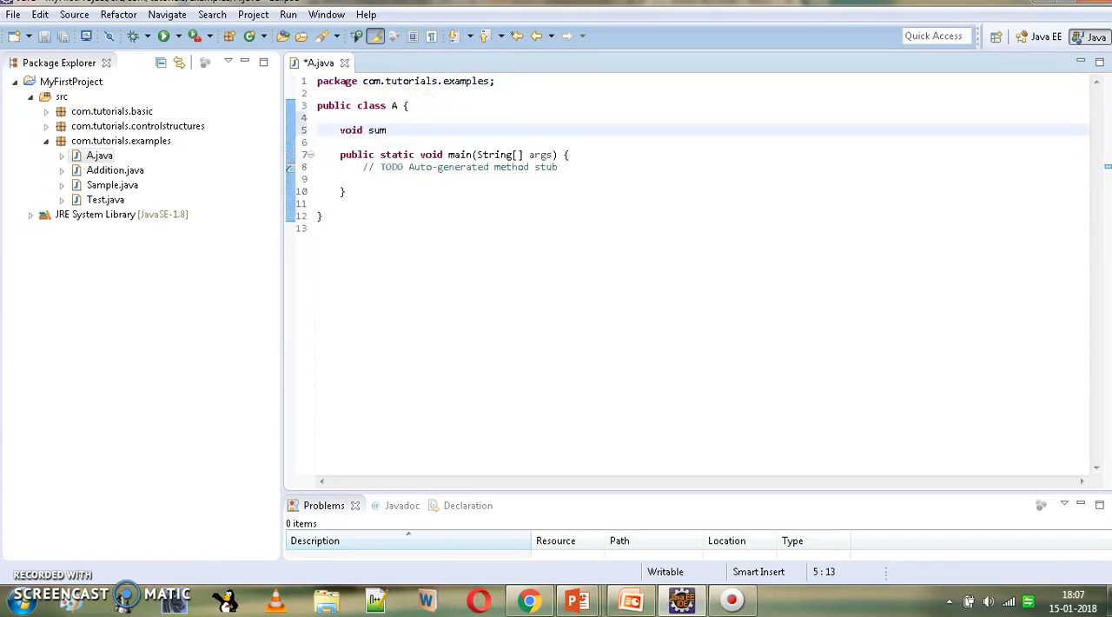
type("(int)")
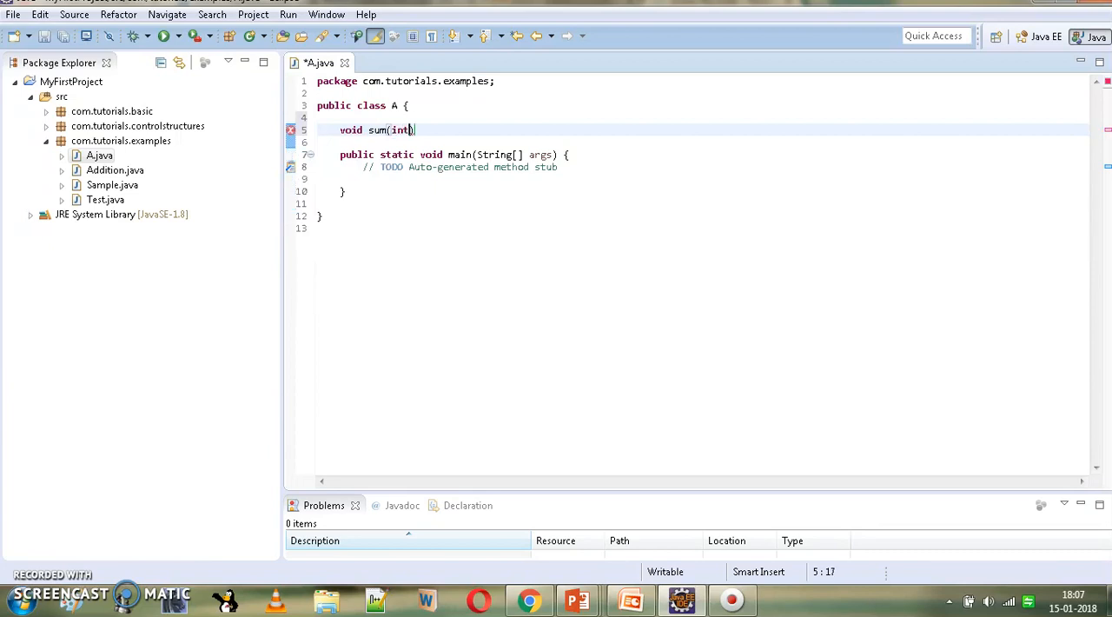
type("a, long b")
left_click(699, 142)
type("{")
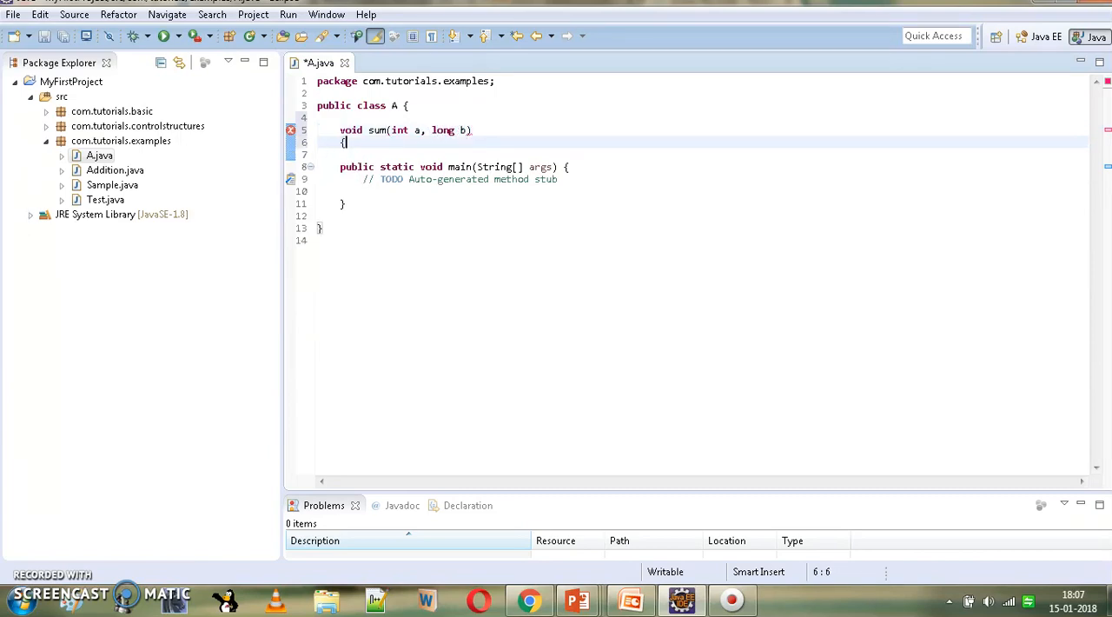
key("Enter")
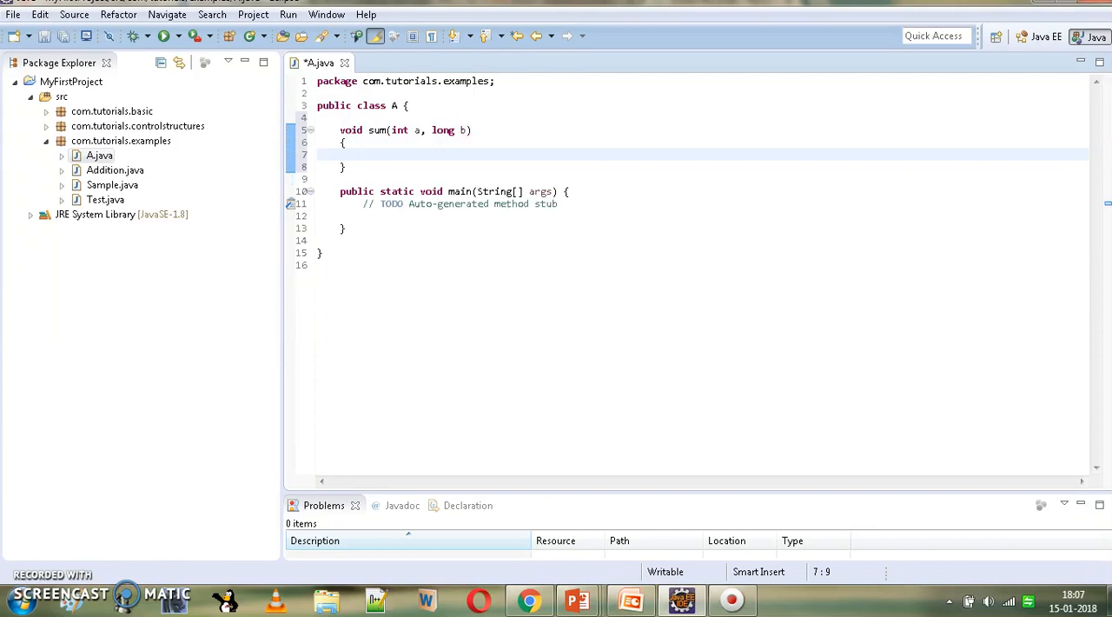
type("syso")
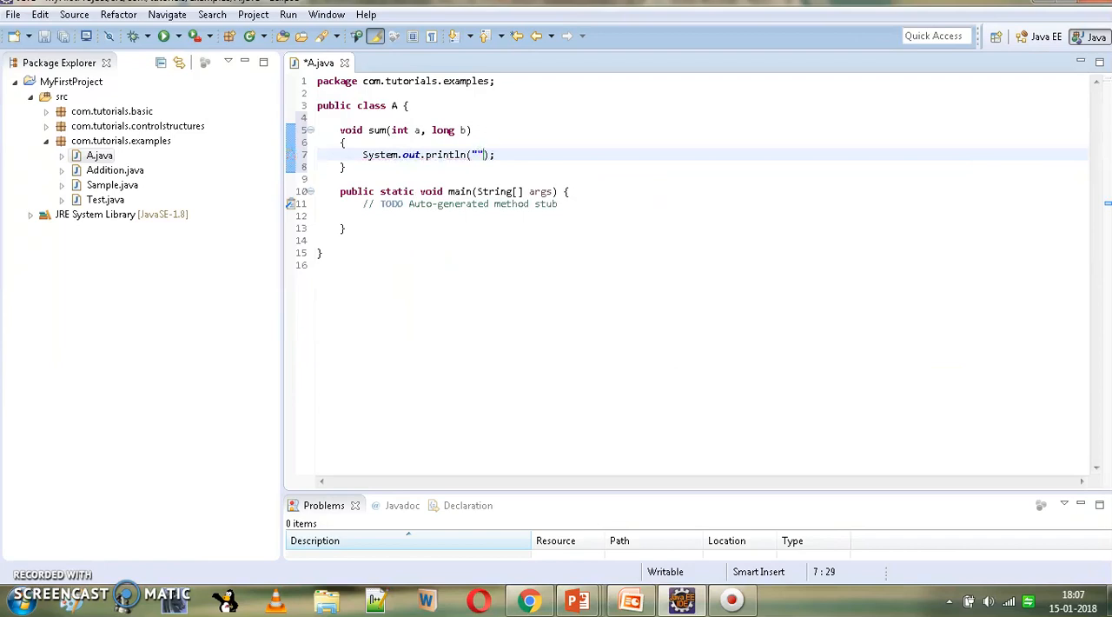
type("Sum of int and long")
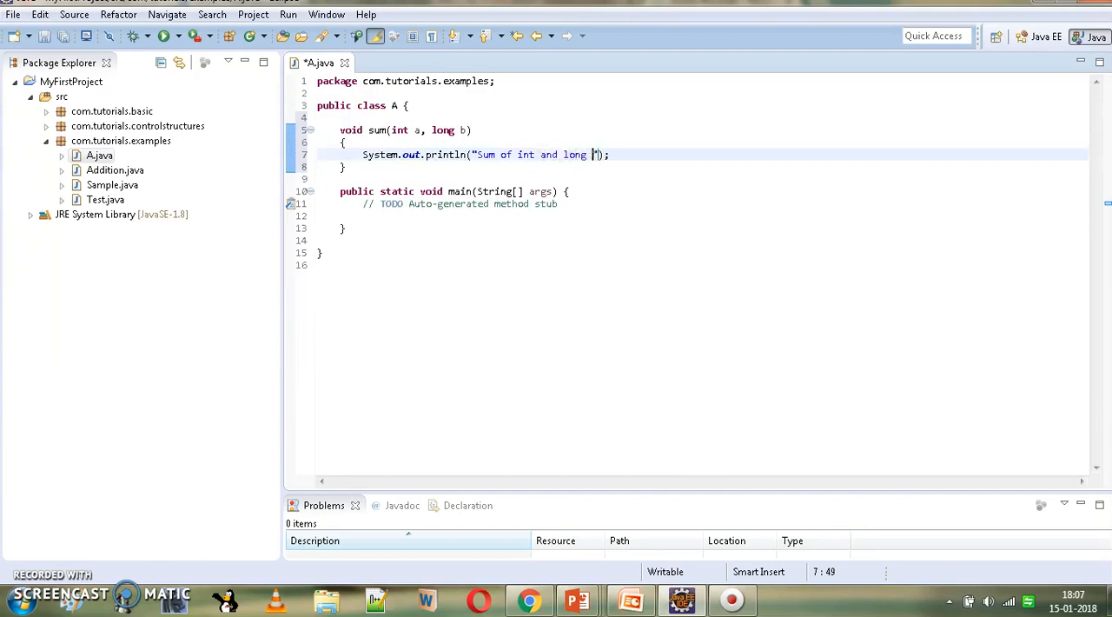
type(":")
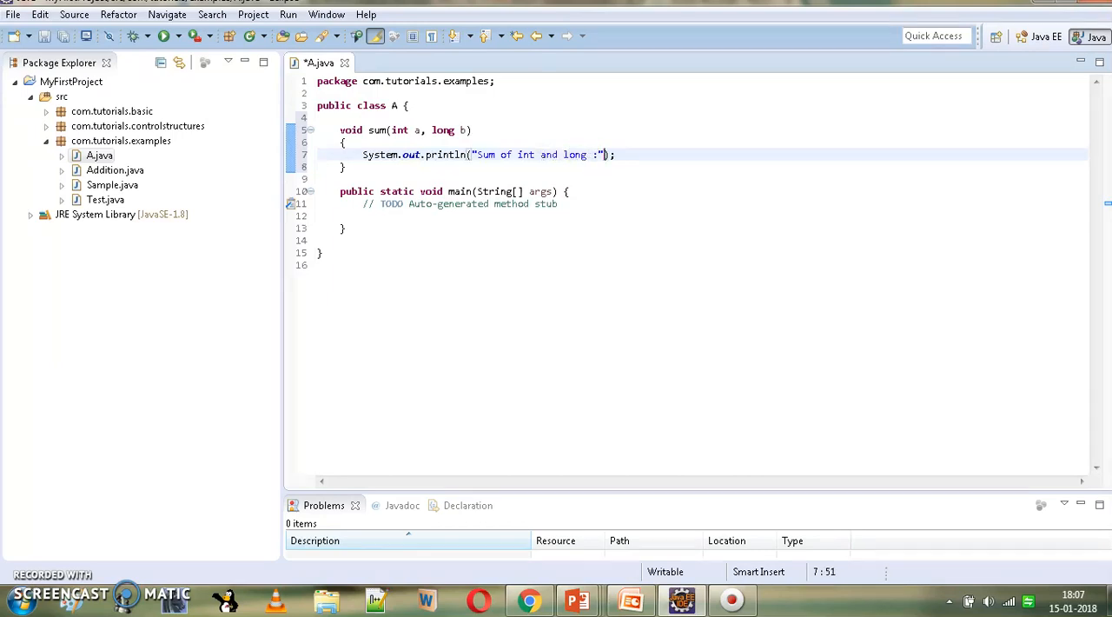
type("+(")
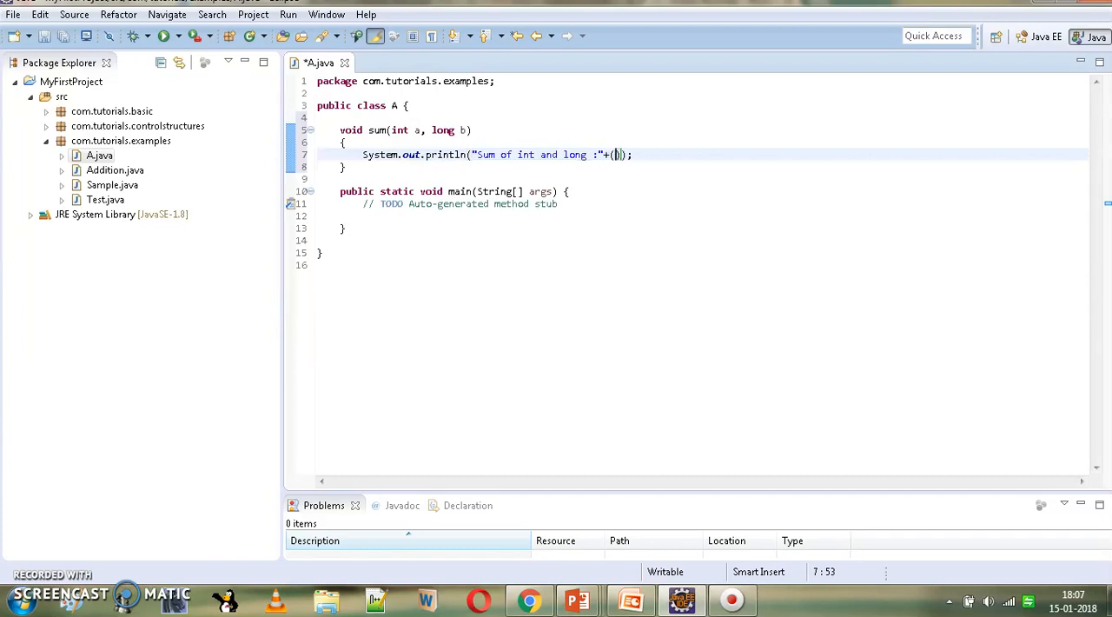
type("a+")
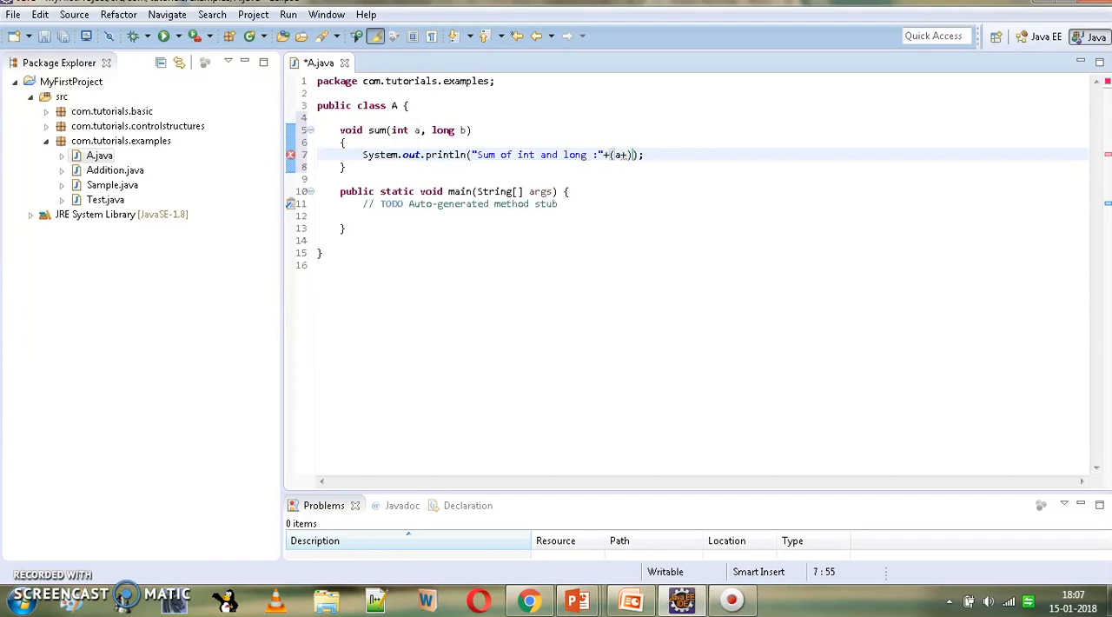
type("b")
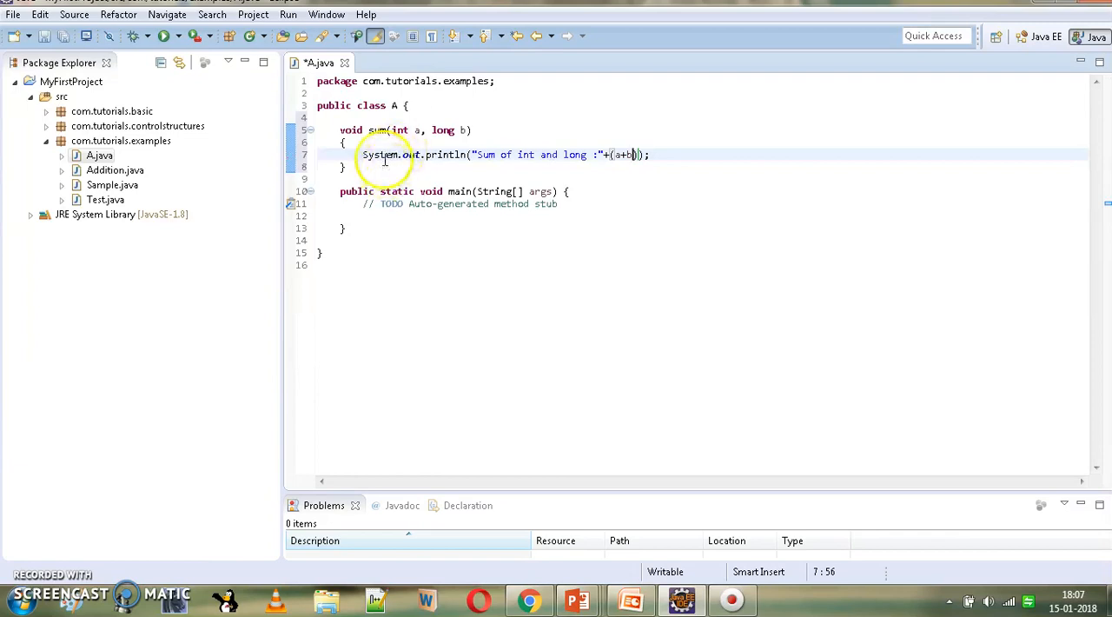
- Duplicate sum, swap its parameter types to (long a, int b), and reword the message
left_click_drag(340, 130, 368, 153)
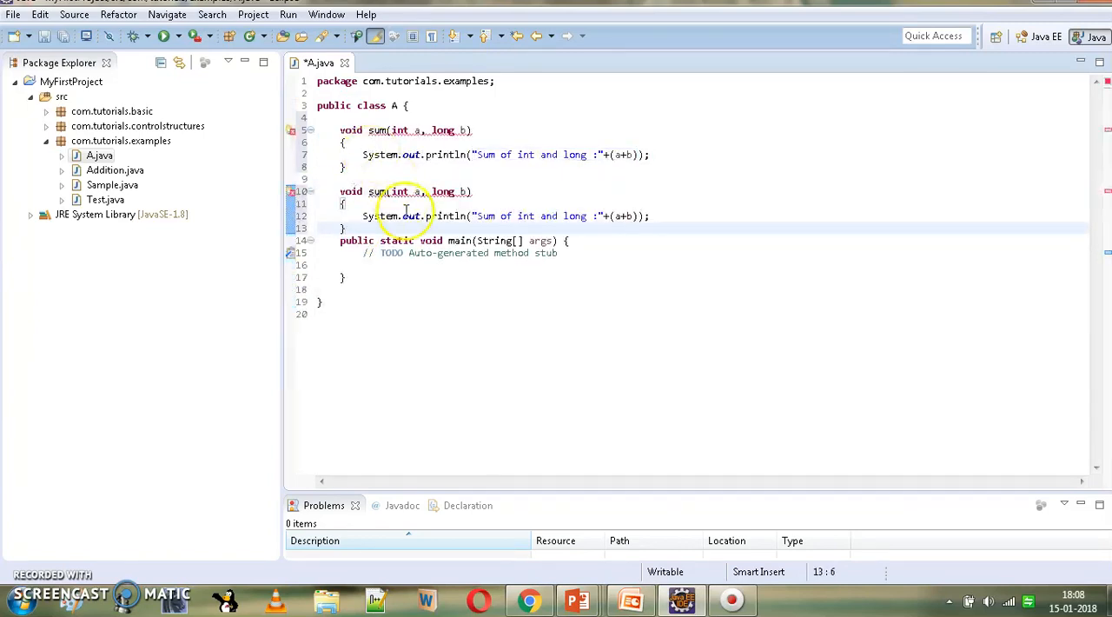
double_click(398, 192)
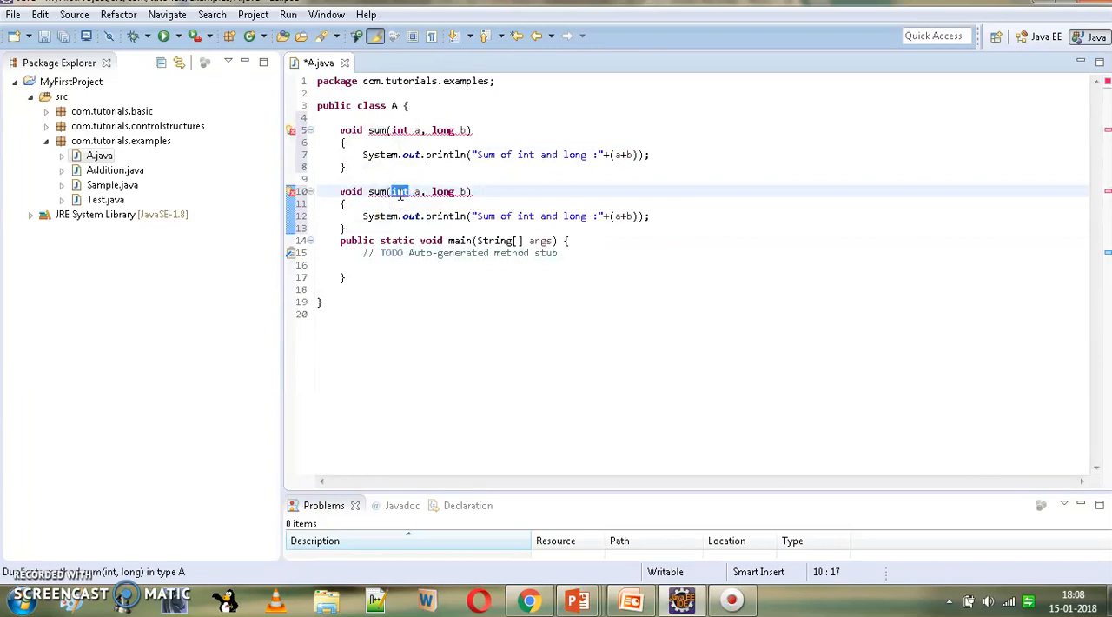
type("long")
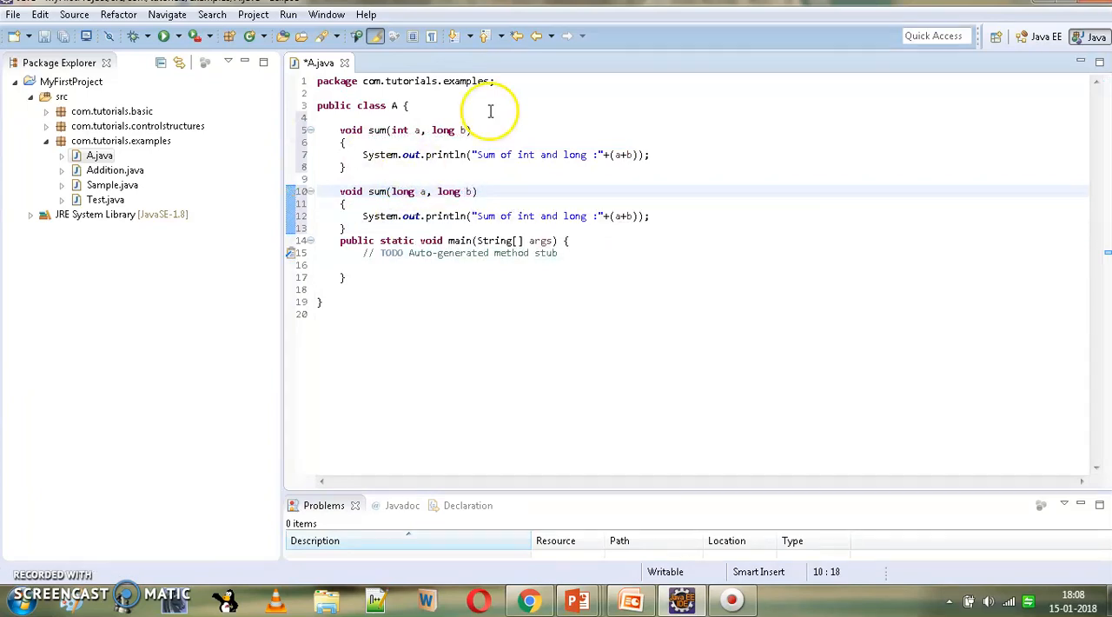
double_click(449, 191)
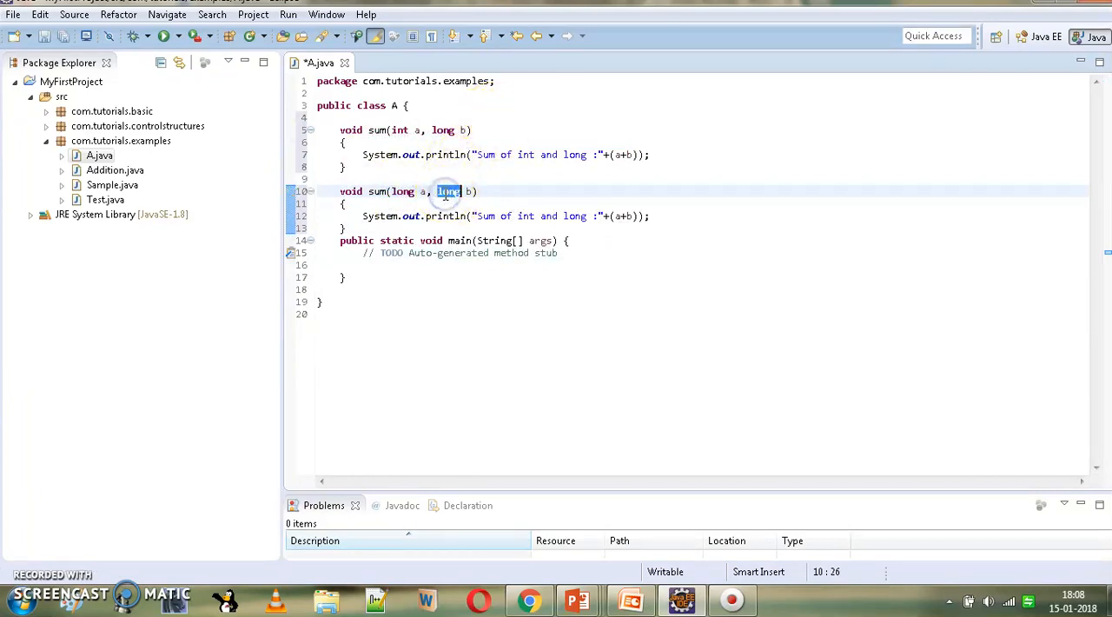
type("int")
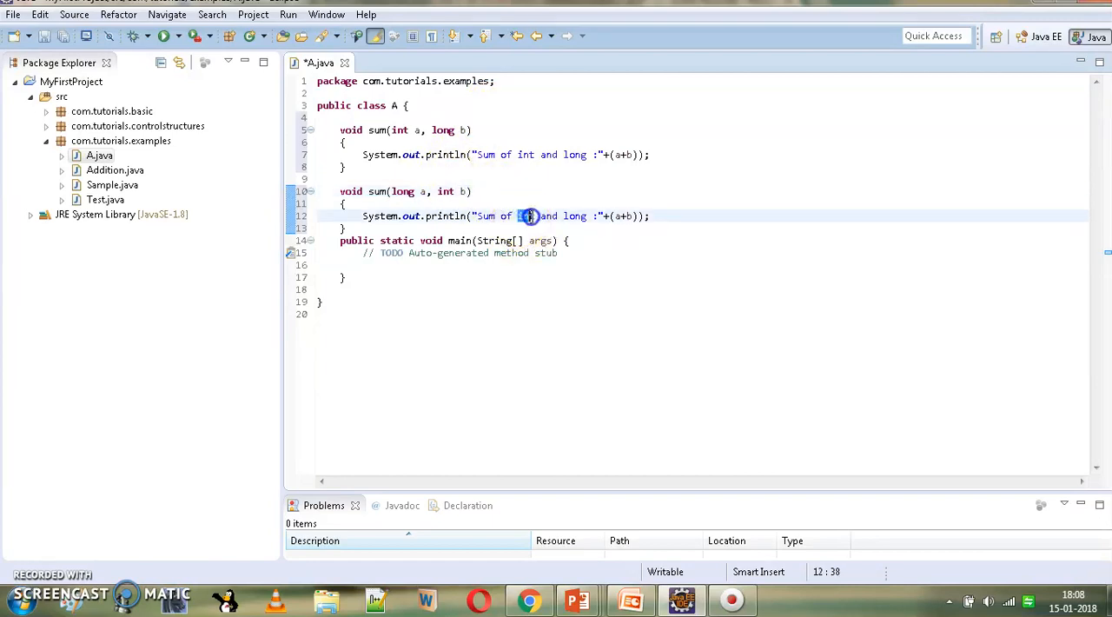
type("long")
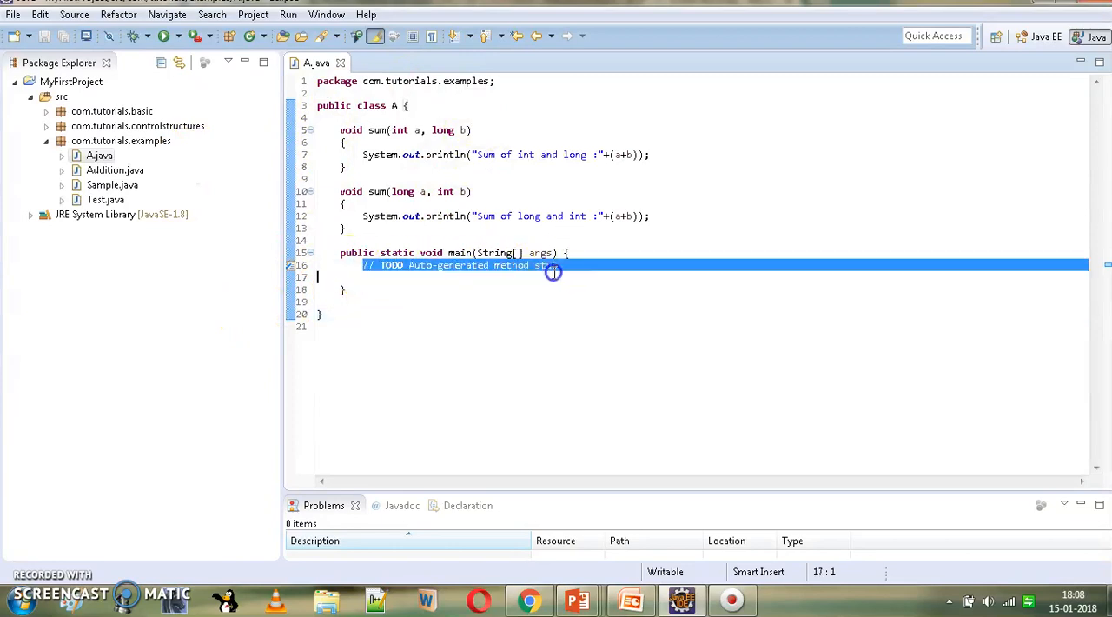
- Replace the TODO comment in main with A obj = new A()
key("Delete")
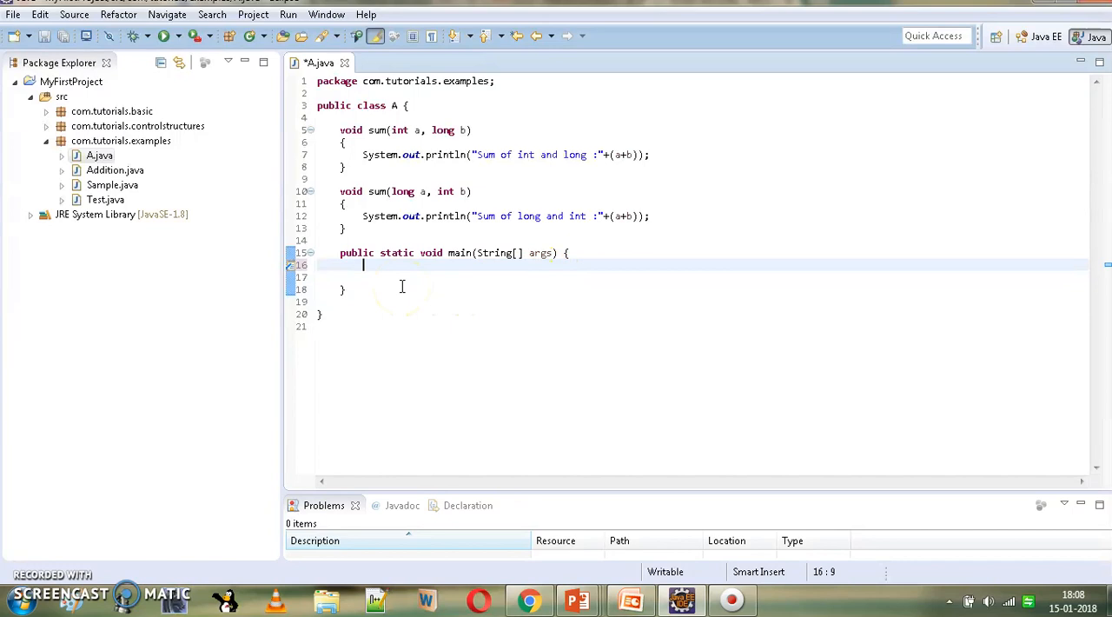
type("A")
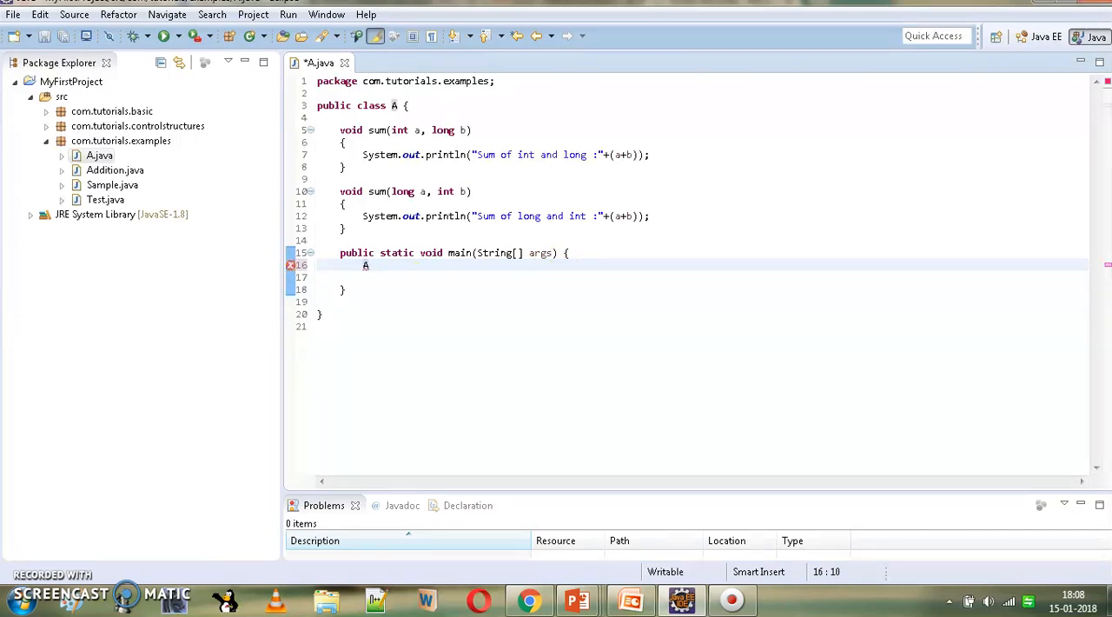
type("ob")
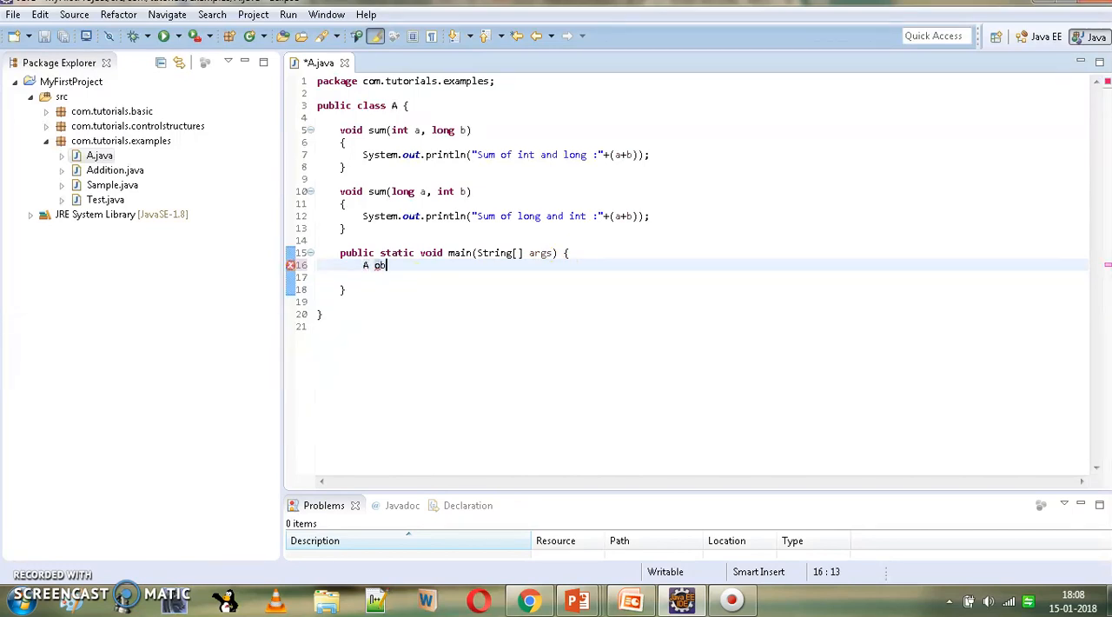
type("=new A();")
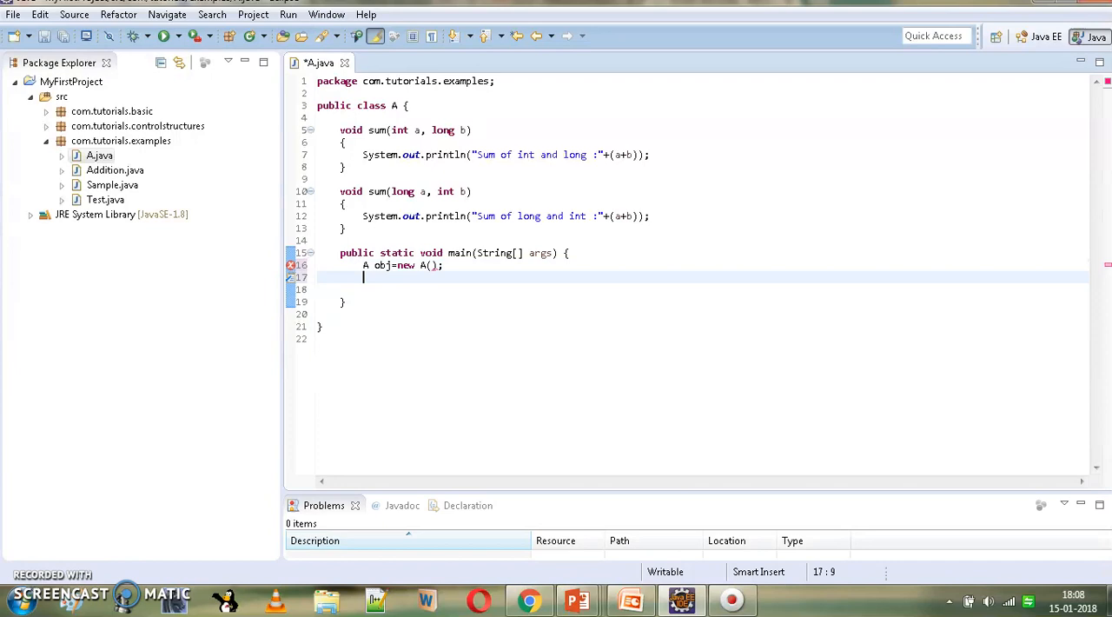
- Call obj.sum(10,20) using the sum(int a, long b) content-assist proposal
type("ob")
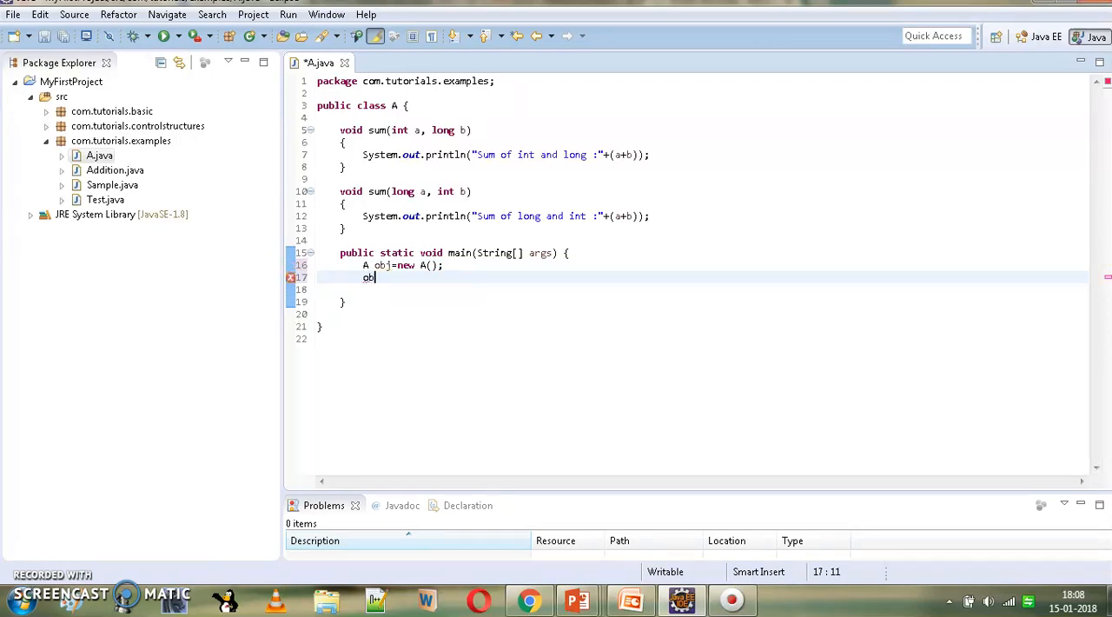
type("j")
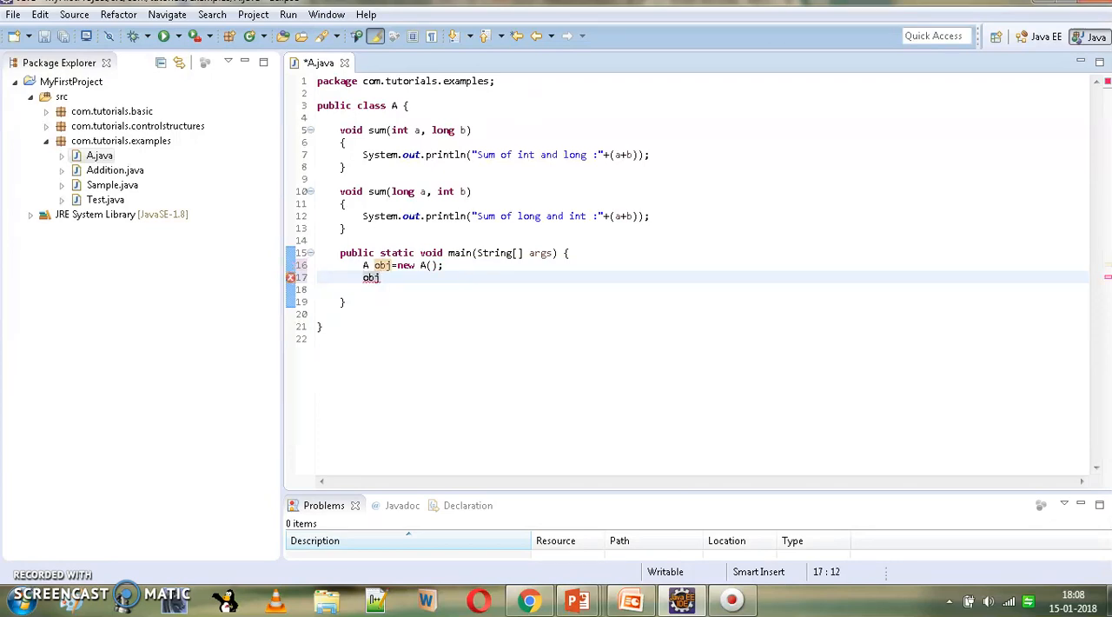
type(".s")
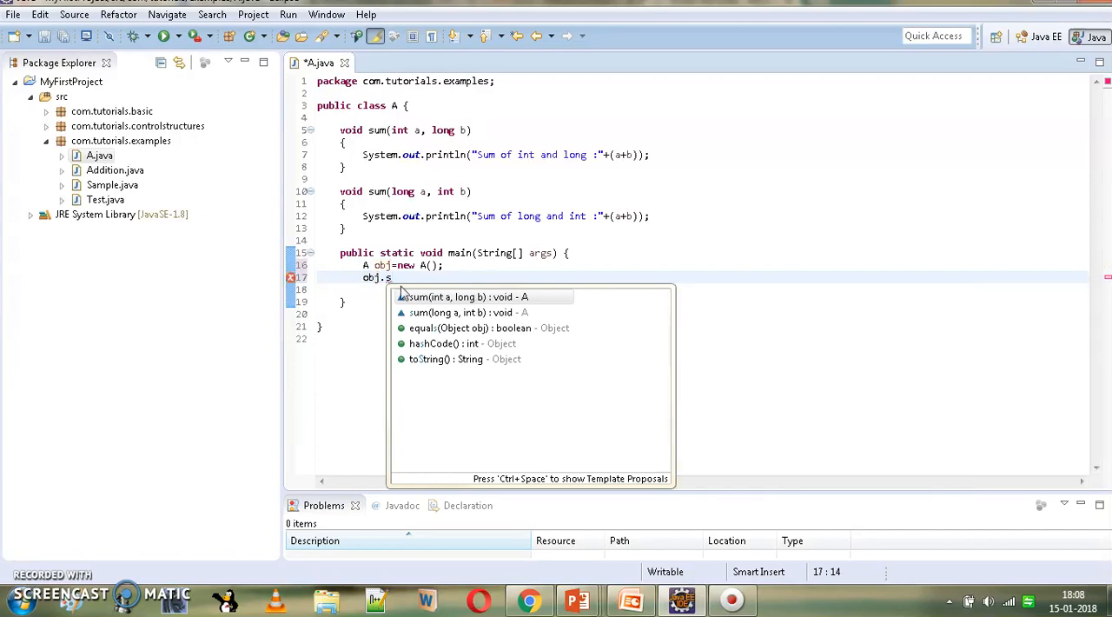
type("um")
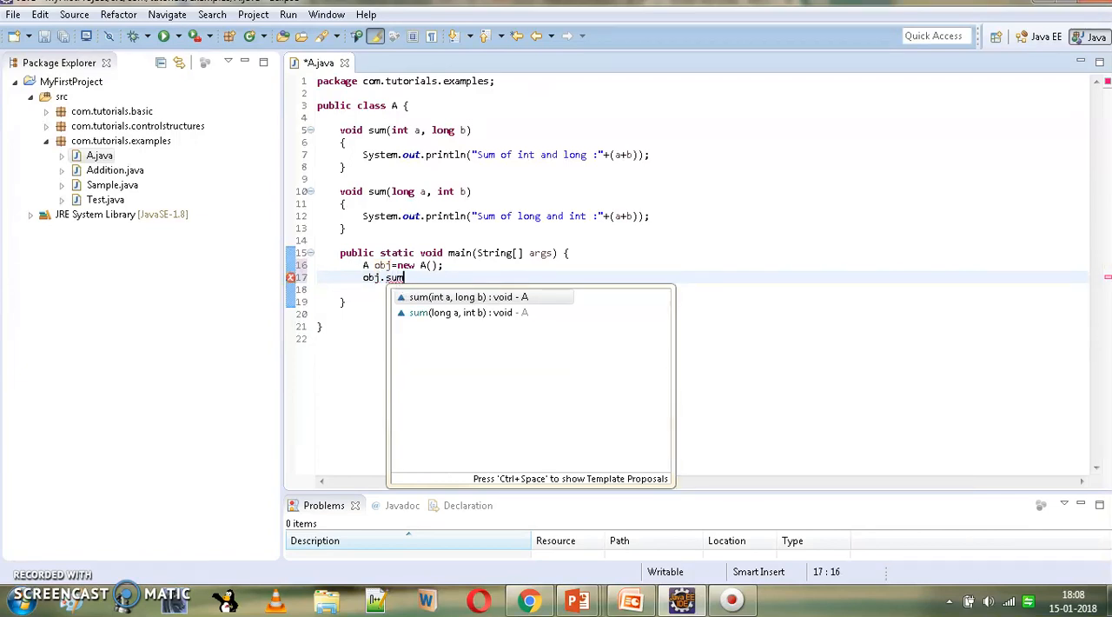
left_click(469, 296)
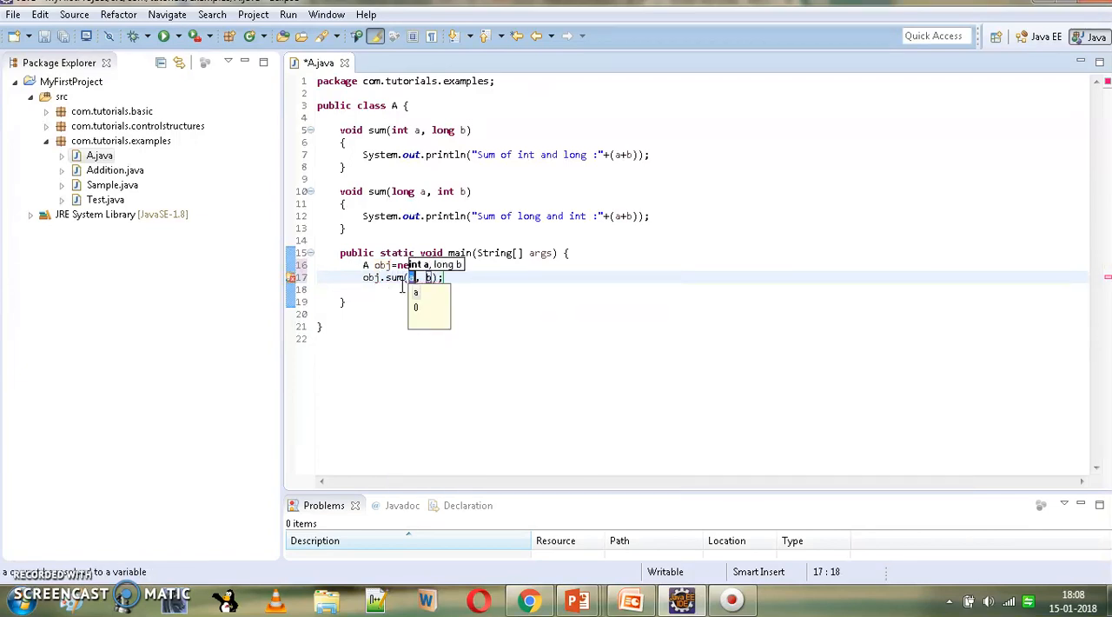
type("10,")
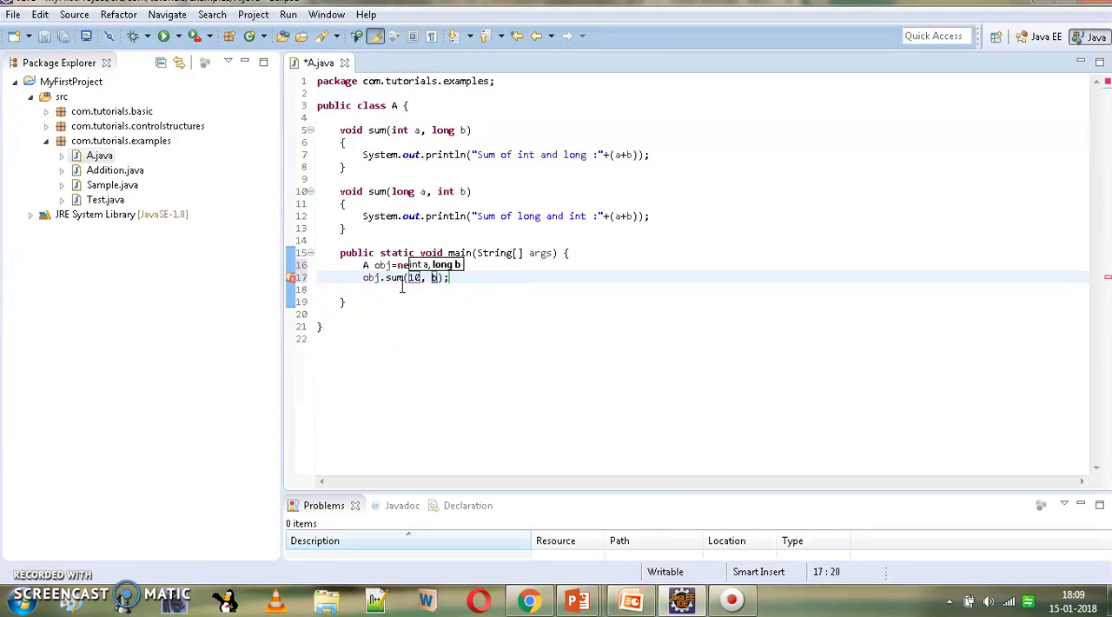
type("20")
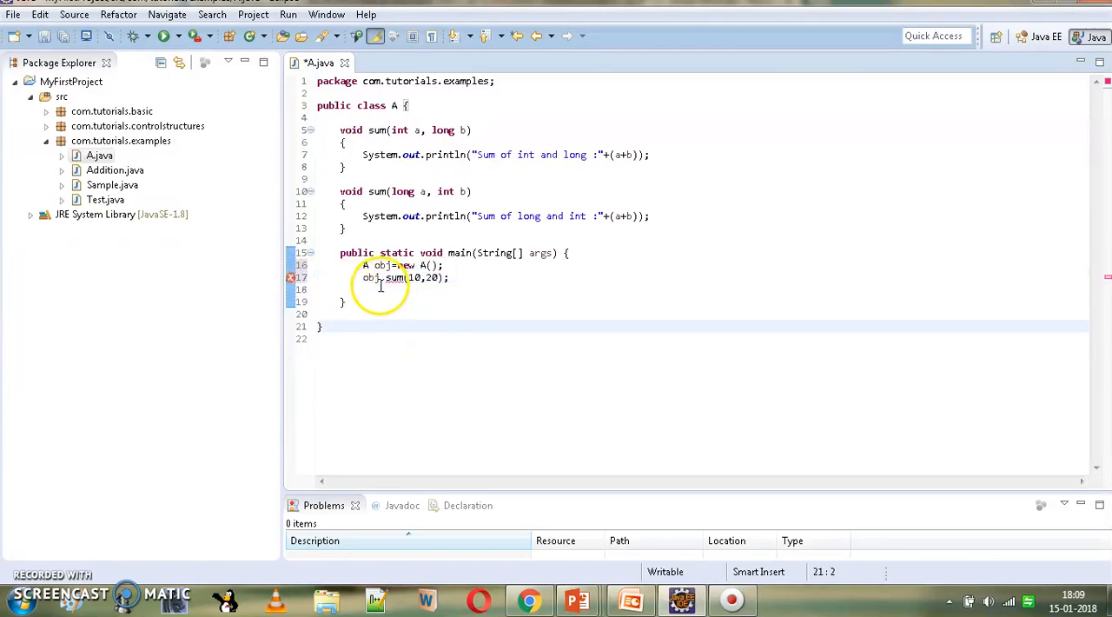
mouse_move(395, 277)
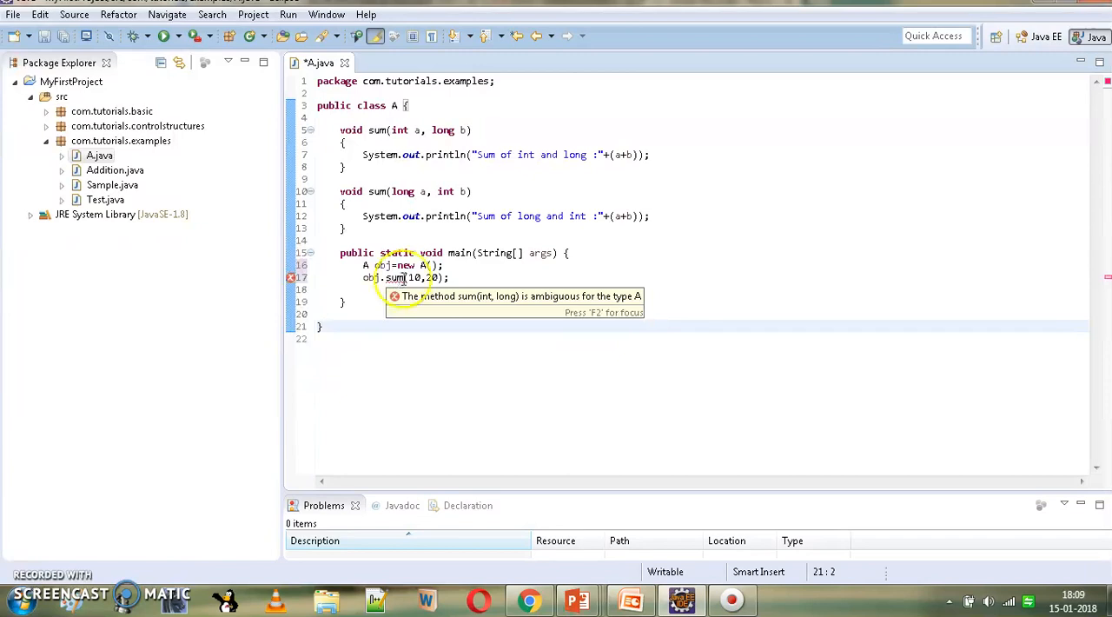
mouse_move(409, 277)
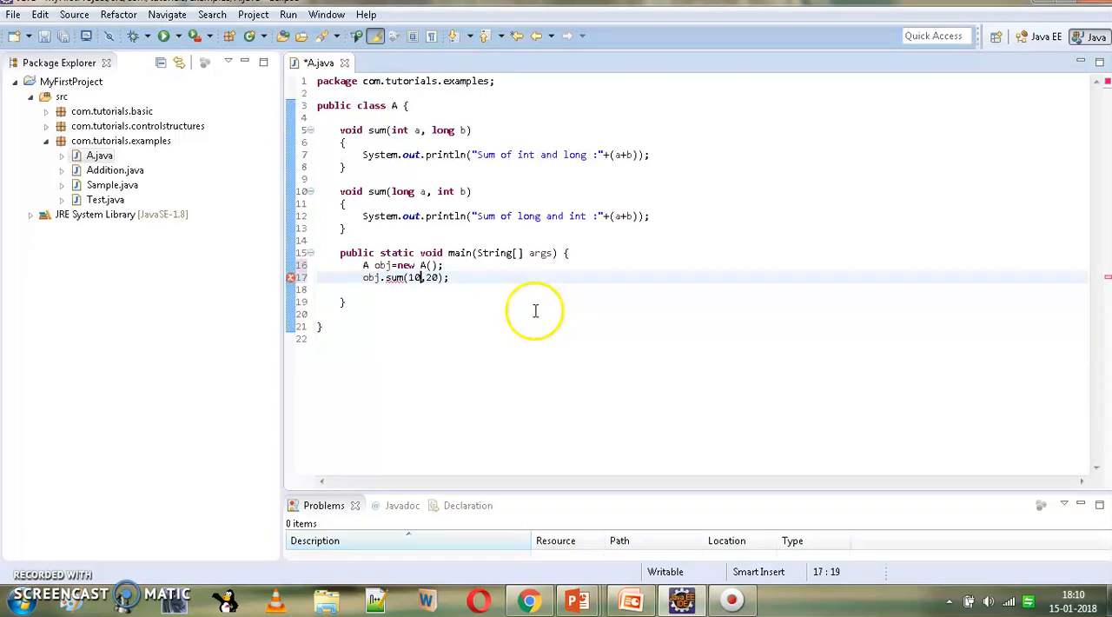
- Run class A with the call changed to obj.sum(10l,20)
type("l")
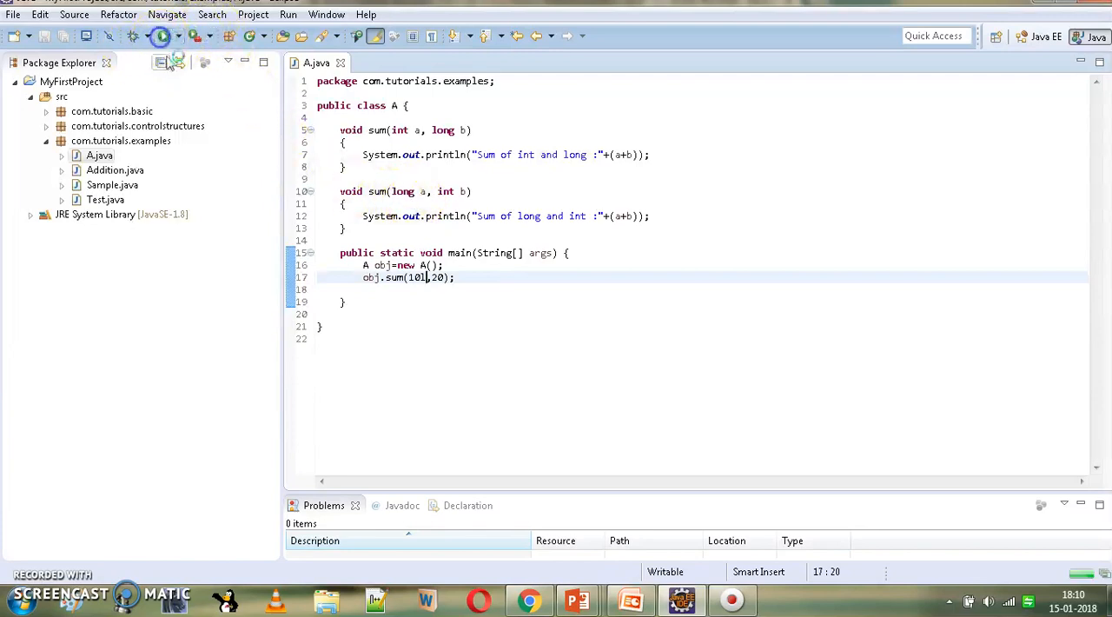
left_click(160, 35)
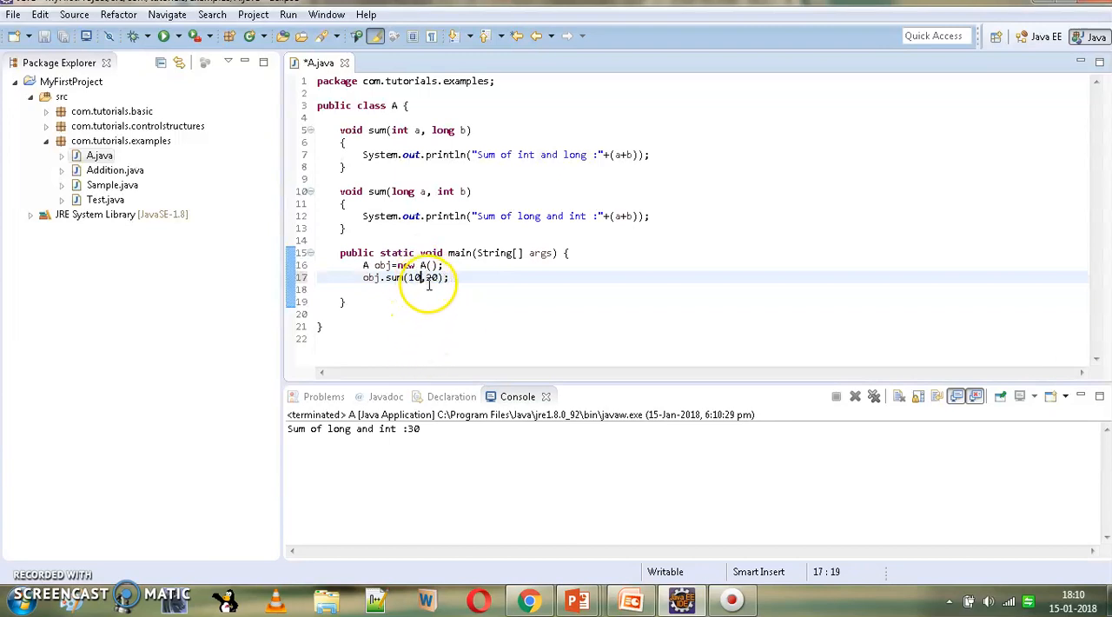
- Run with obj.sum(10,20l), printing 'Sum of int and long :30', then remove the suffix
type("1")
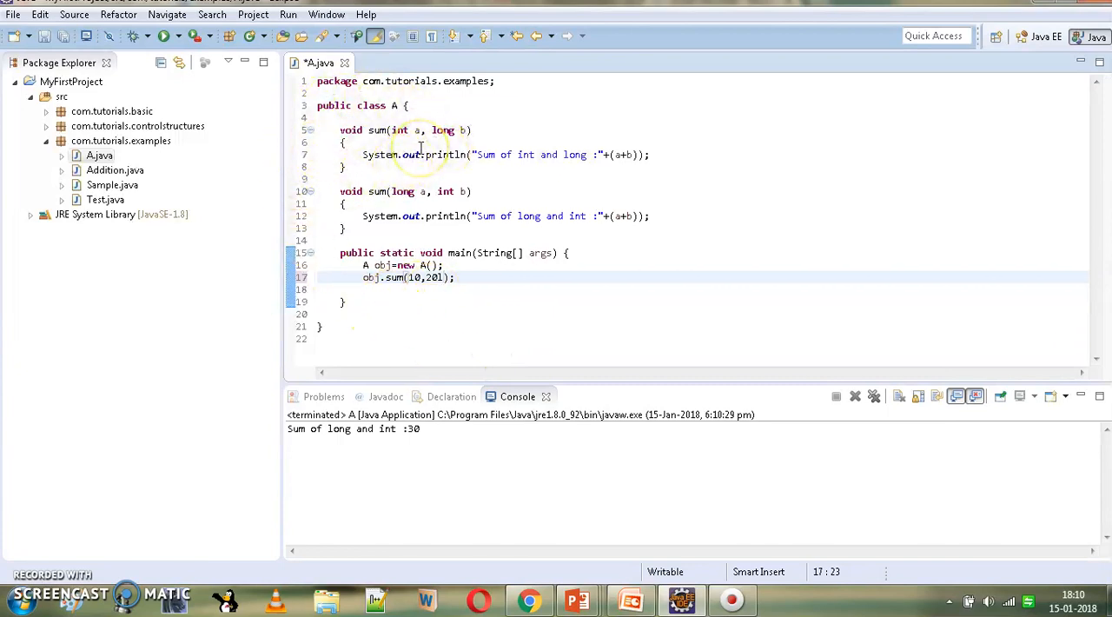
left_click(163, 35)
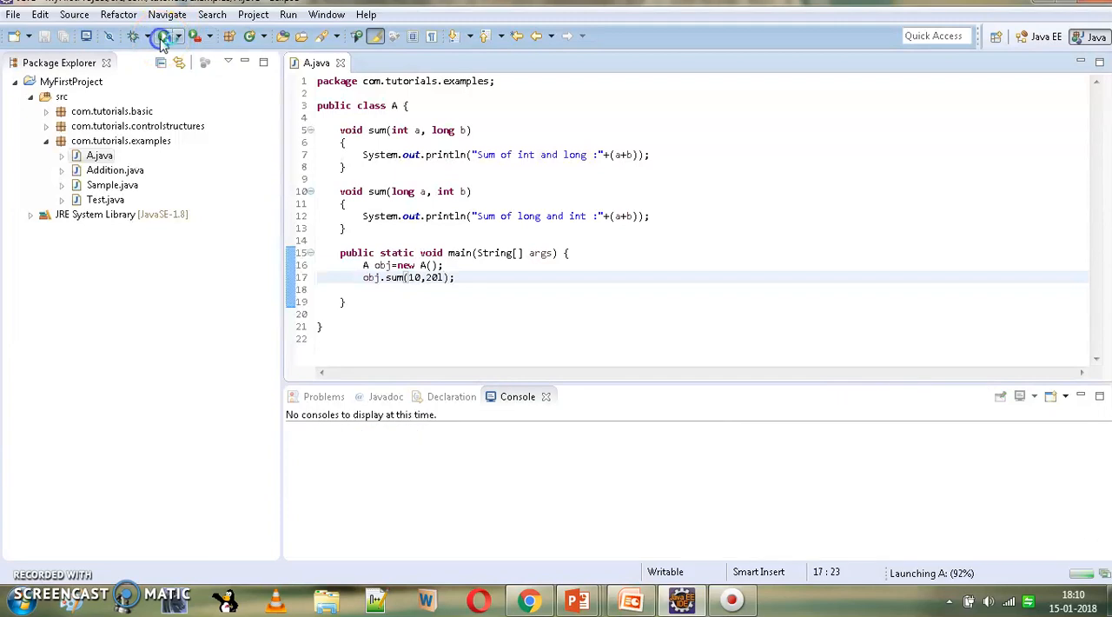
left_click(163, 35)
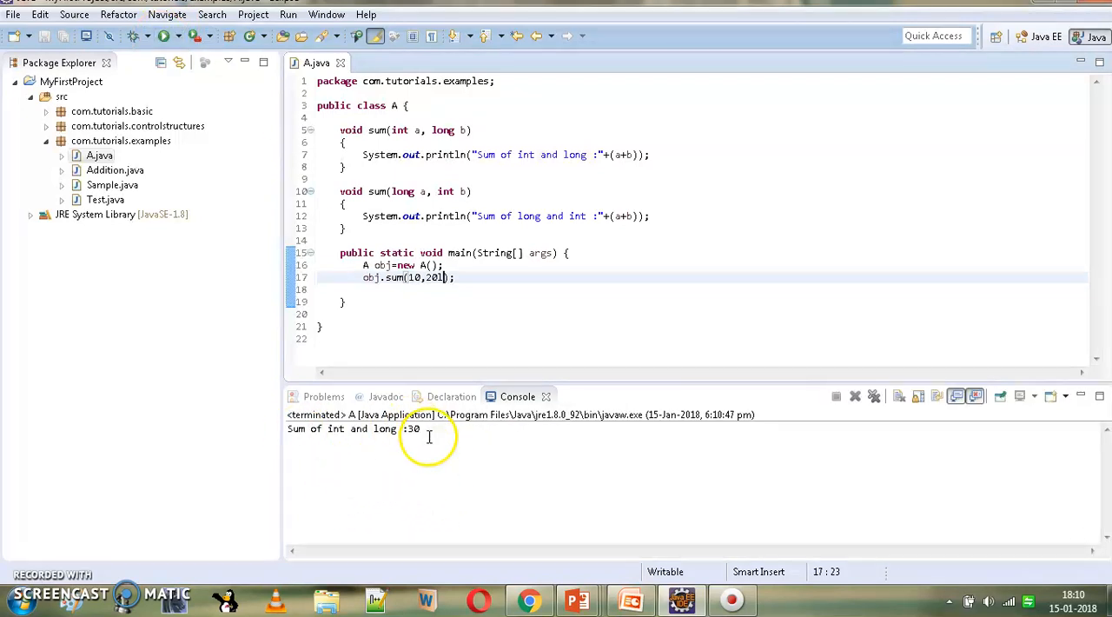
key("Backspace")
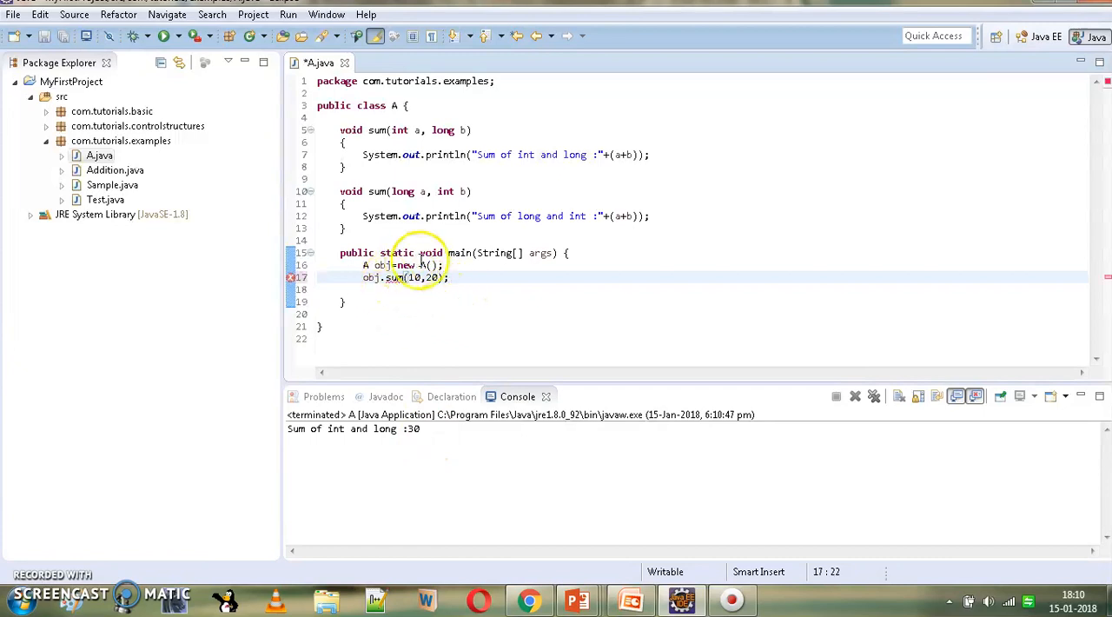
mouse_move(453, 302)
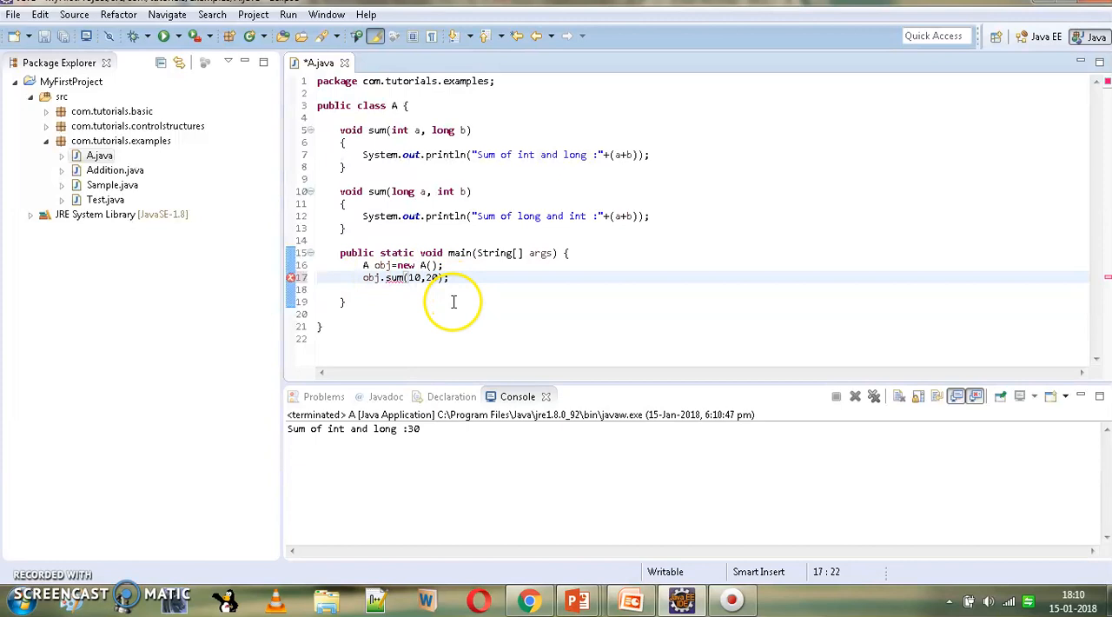
mouse_move(308, 157)
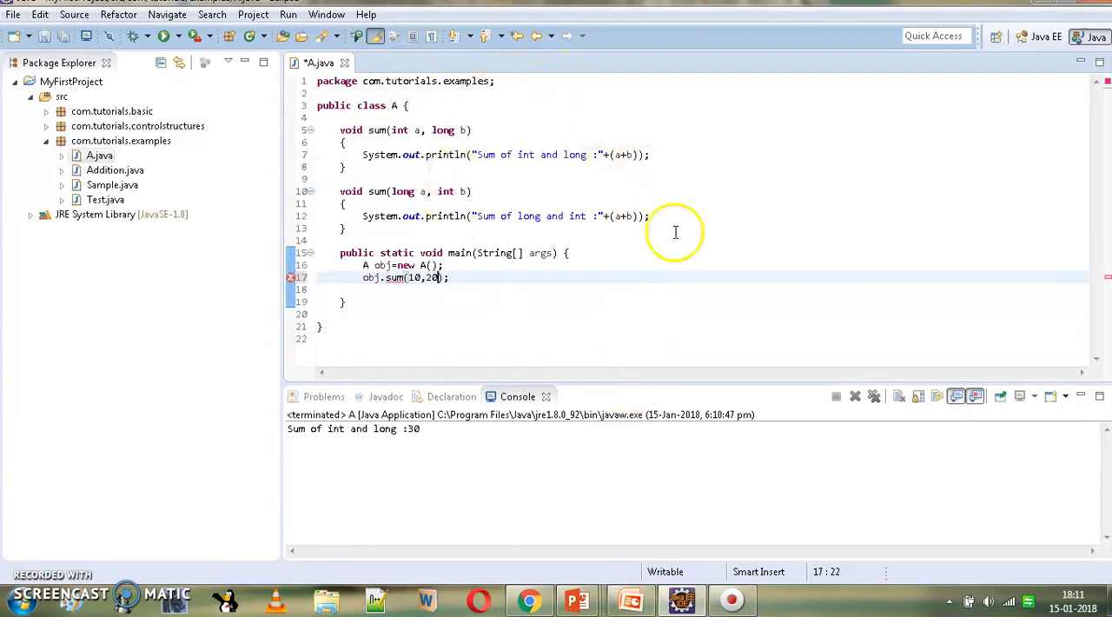
mouse_move(726, 279)
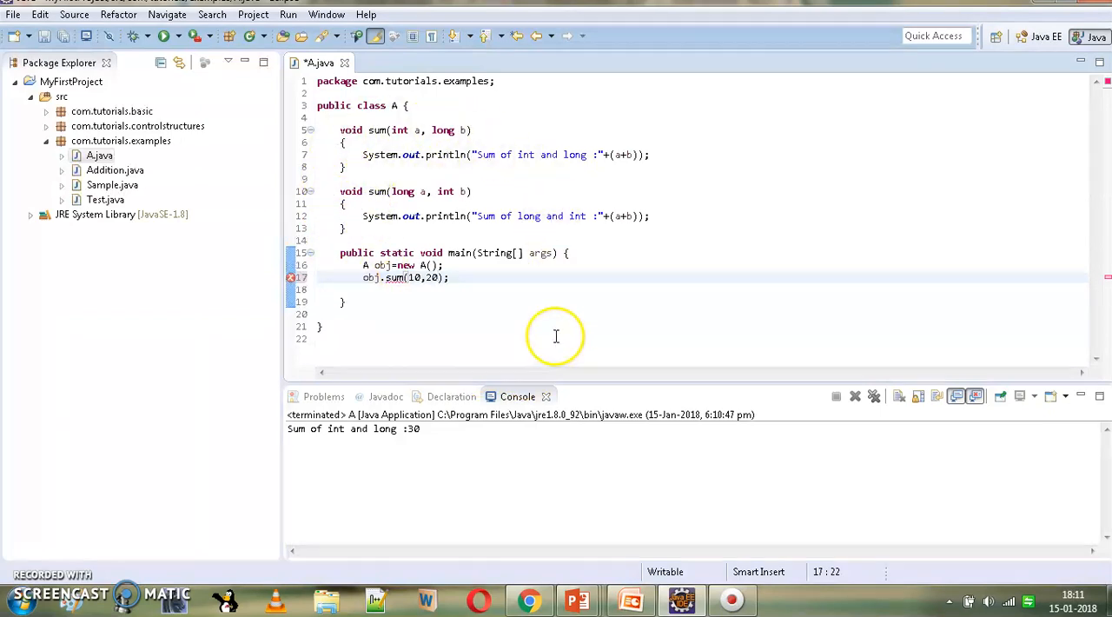
mouse_move(429, 337)
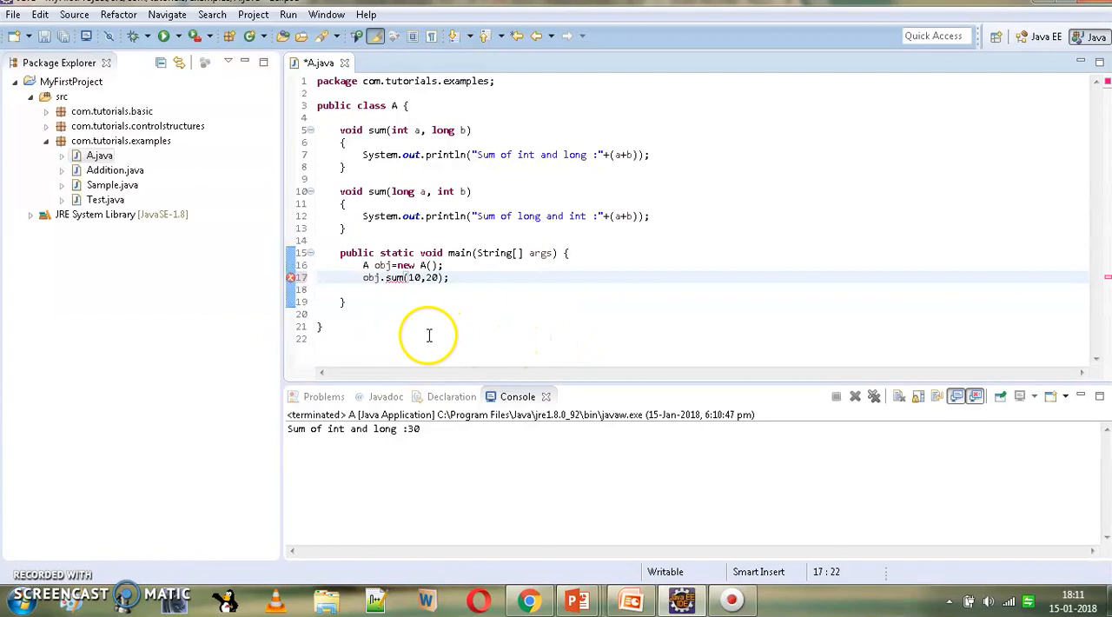
mouse_move(517, 339)
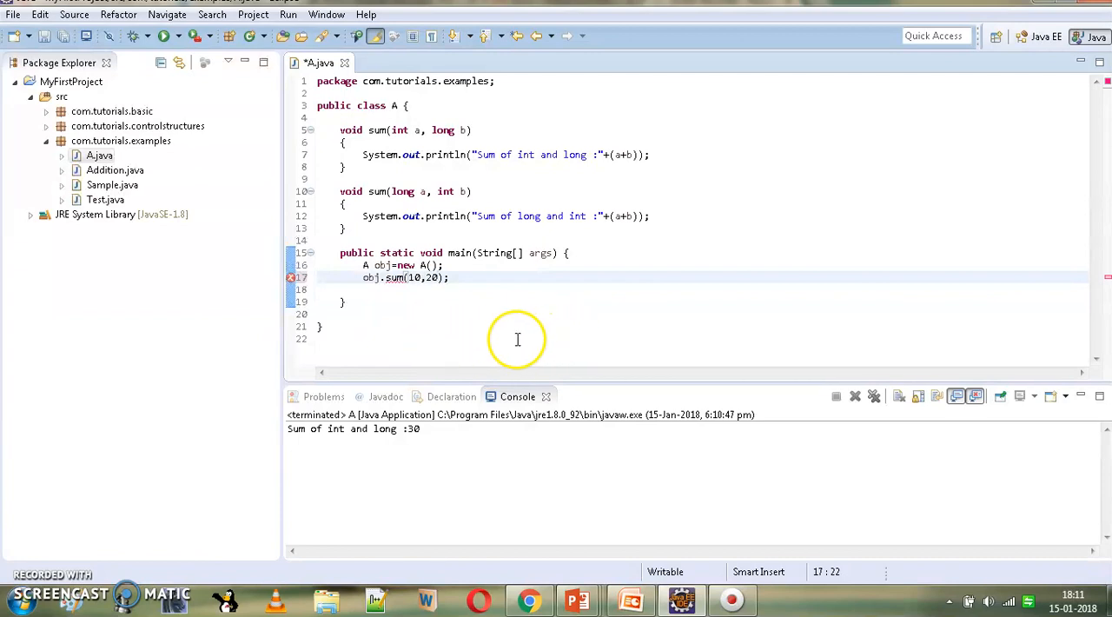
- Append the l suffix to 20 so the call reads obj.sum(10,20l)
type("1")
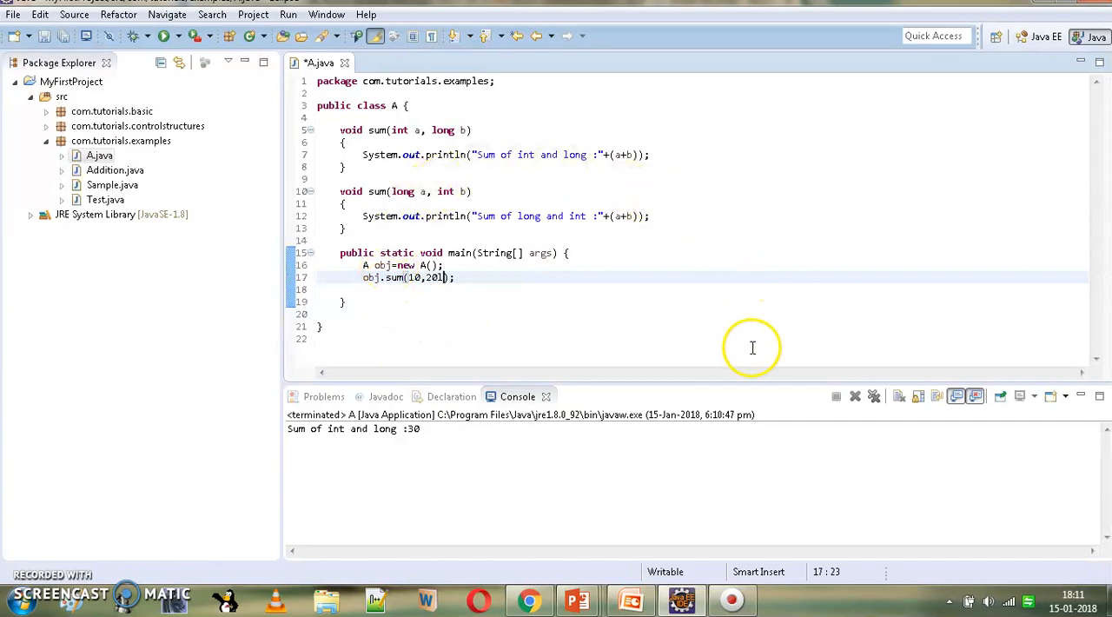
mouse_move(35, 578)
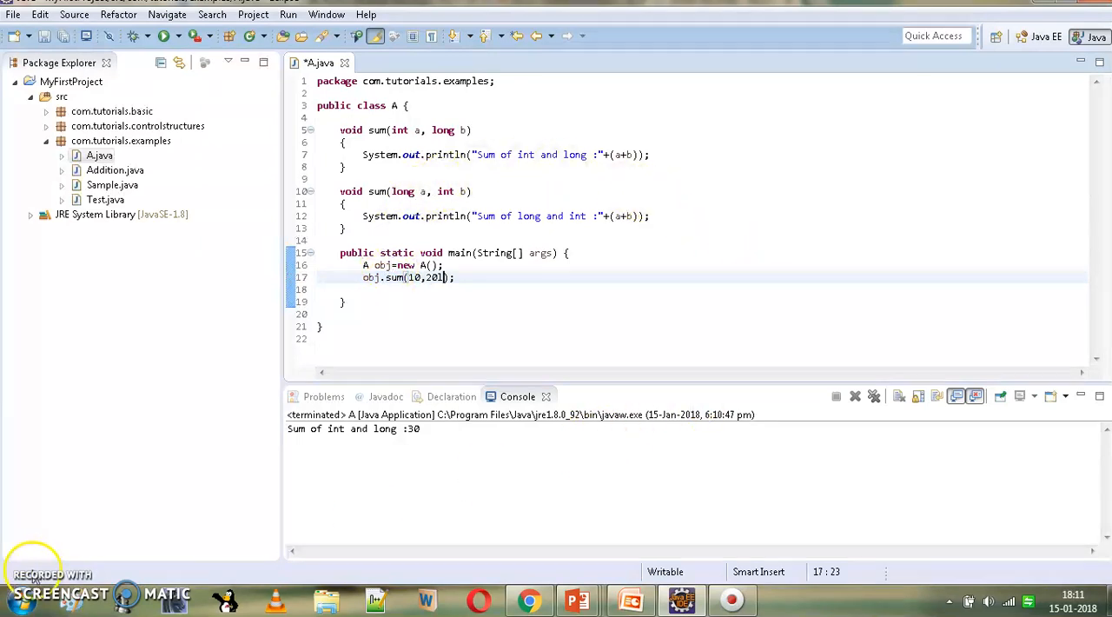